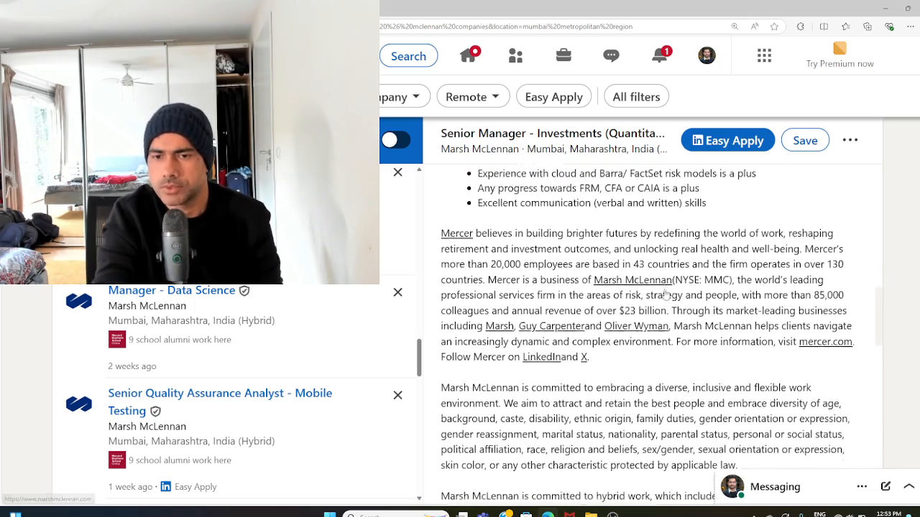
scroll("down", 3)
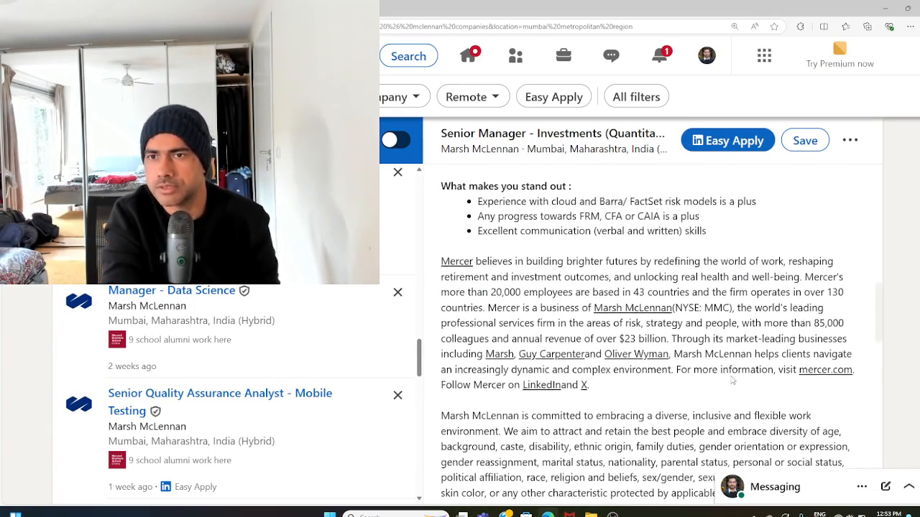
scroll("down", 3)
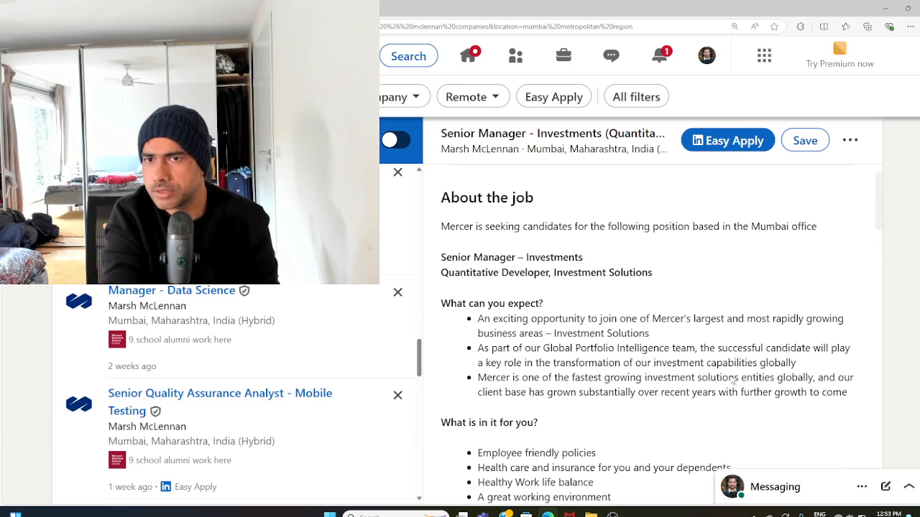
scroll("down", 3)
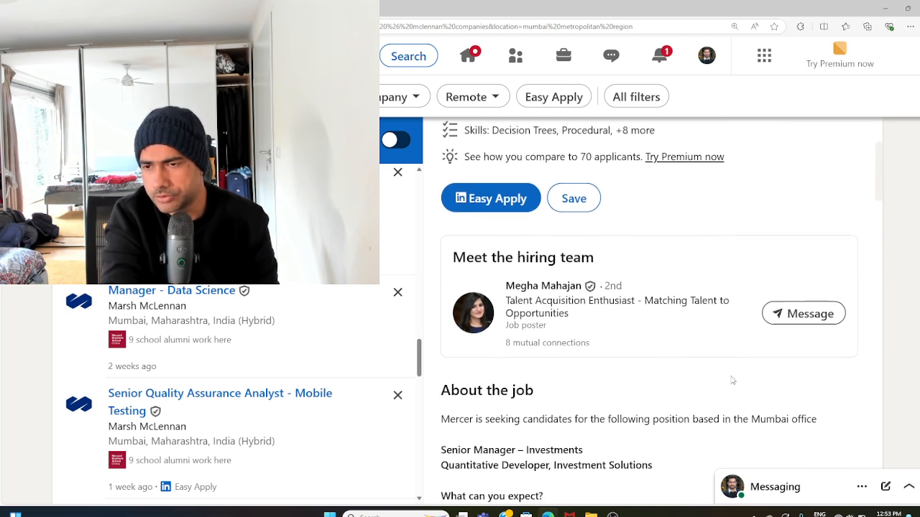
scroll("down", 3)
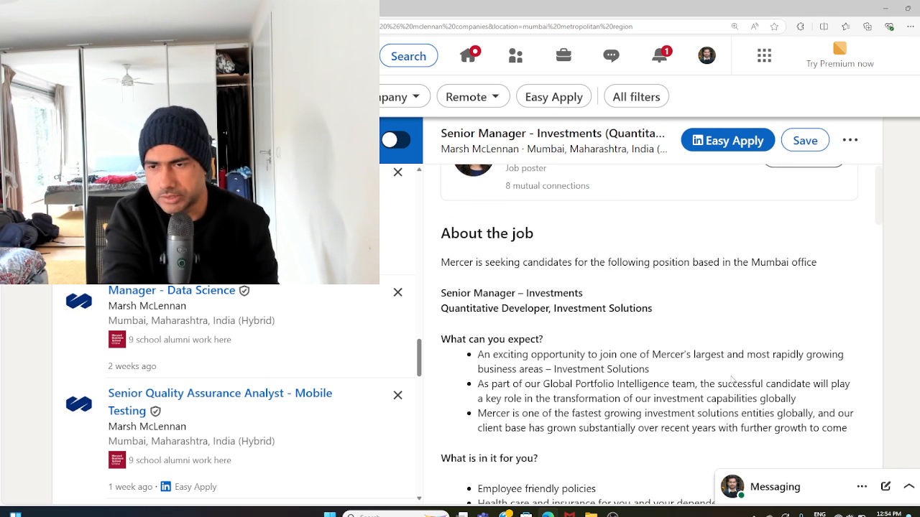
scroll("down", 3)
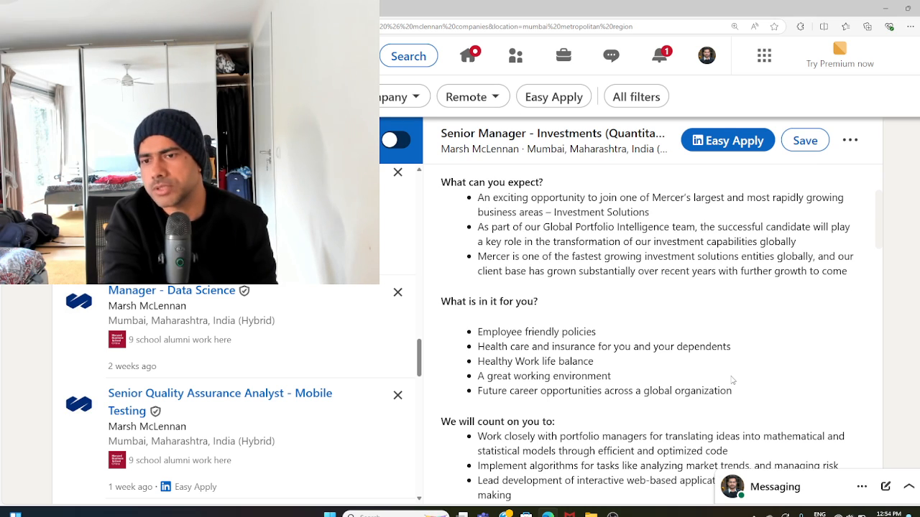
scroll("down", 3)
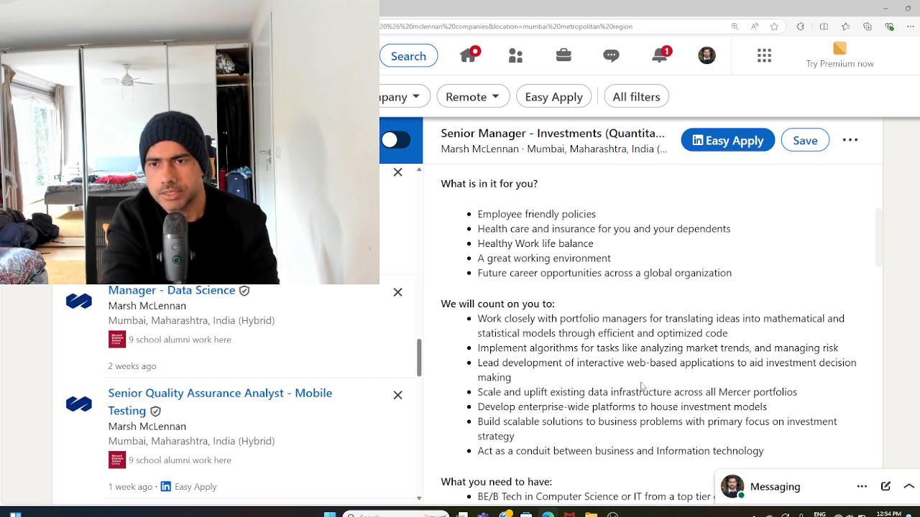
scroll("down", 3)
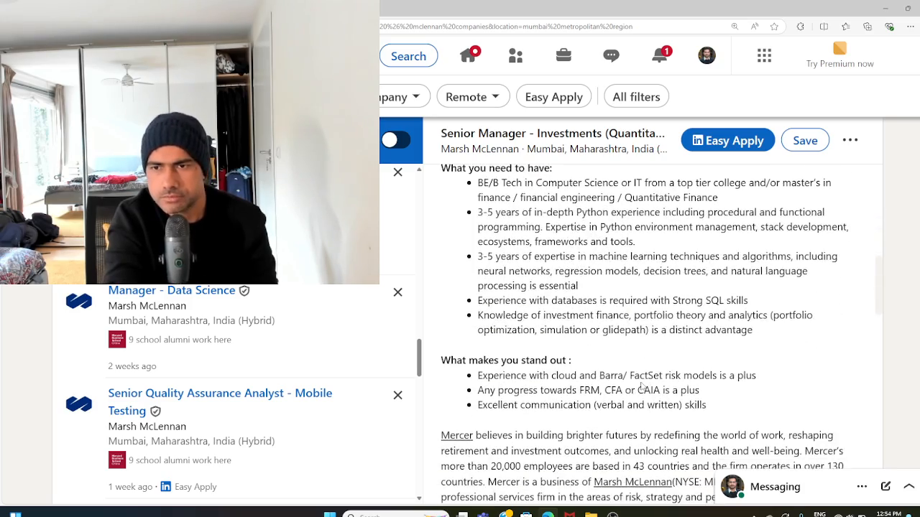
scroll("down", 3)
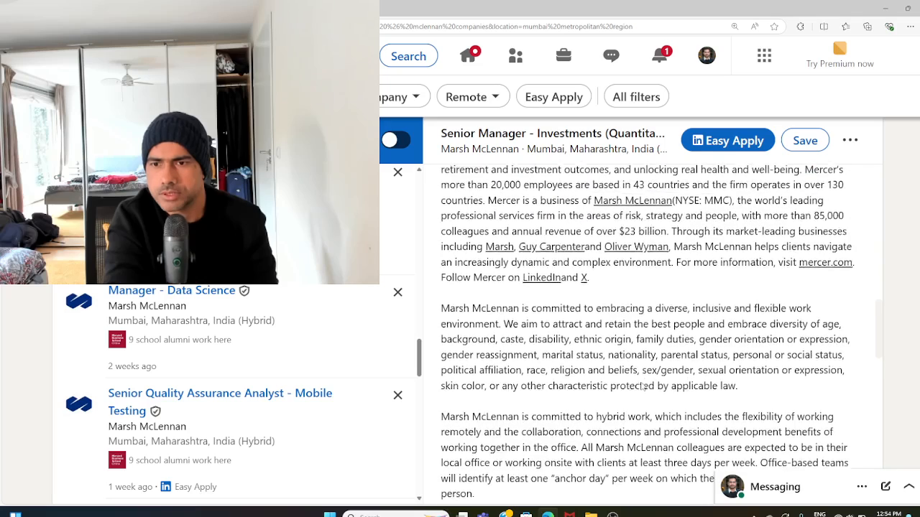